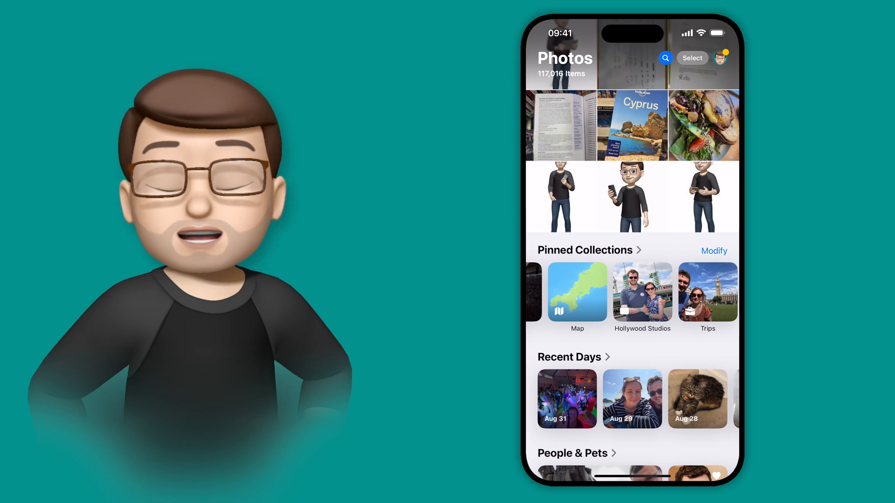
Step: Expand the top photo grid into the full Library showing all photos from the latest date
{"action": "scroll", "scroll_direction": "down", "scroll_amount": 3}
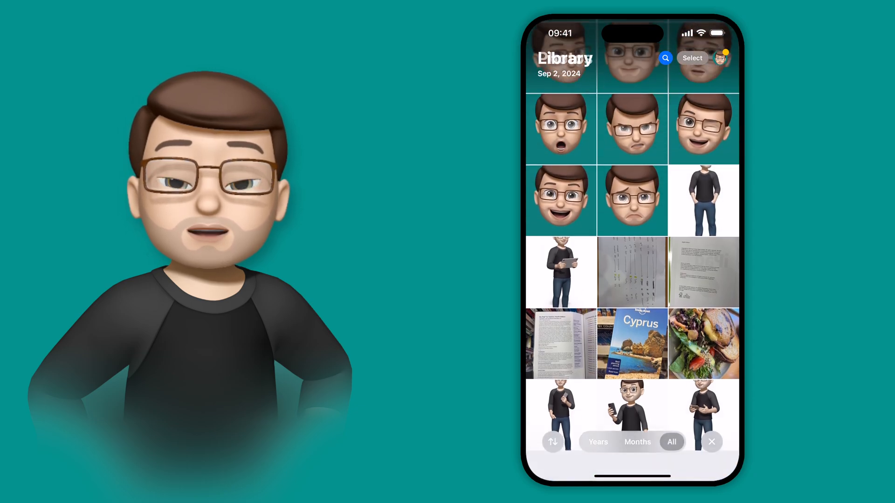
{"action": "scroll", "scroll_direction": "down", "scroll_amount": 3}
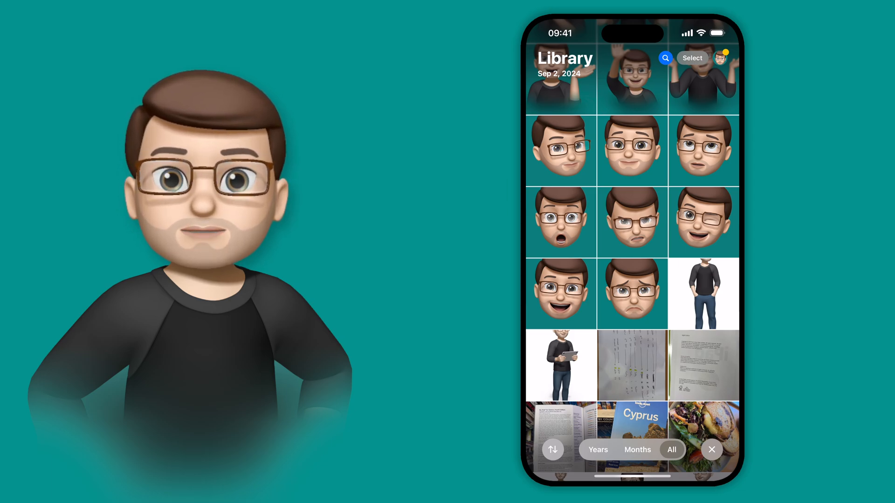
Step: Group the library by Months, then by Years with 2023 and 2024 cards
{"action": "left_click", "coordinate": [638, 449]}
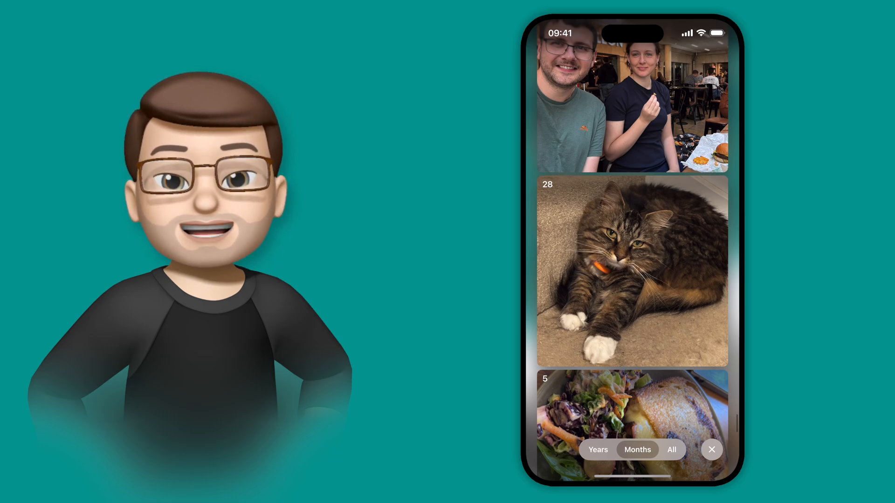
{"action": "left_click", "coordinate": [598, 450]}
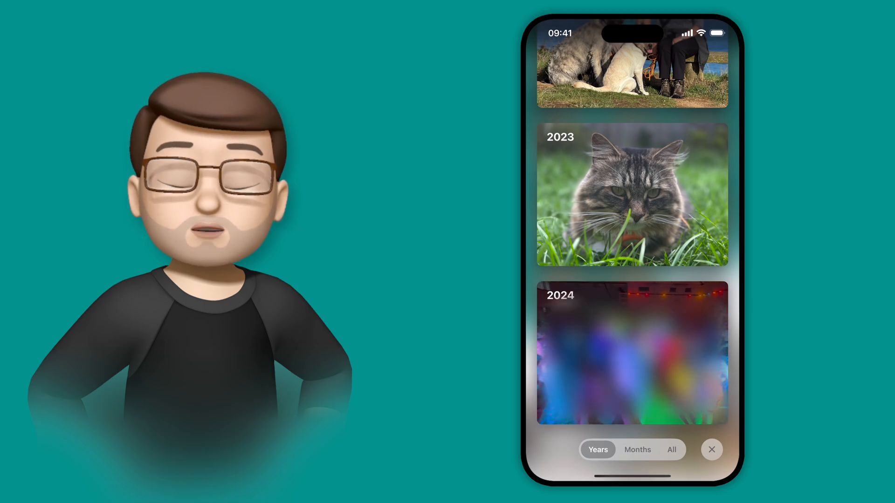
Step: Drill into 2023's months and jump to the 25 September 2023 photos in the All grid
{"action": "left_click", "coordinate": [638, 450]}
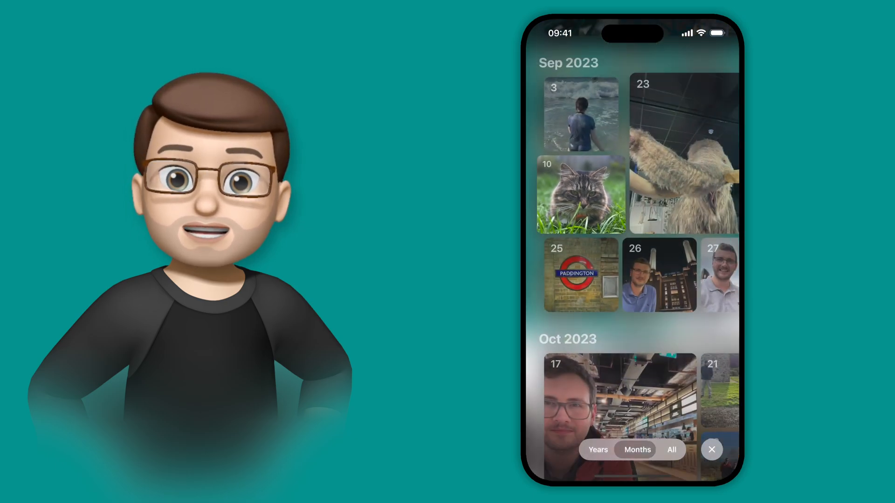
{"action": "scroll", "scroll_direction": "down", "scroll_amount": 3}
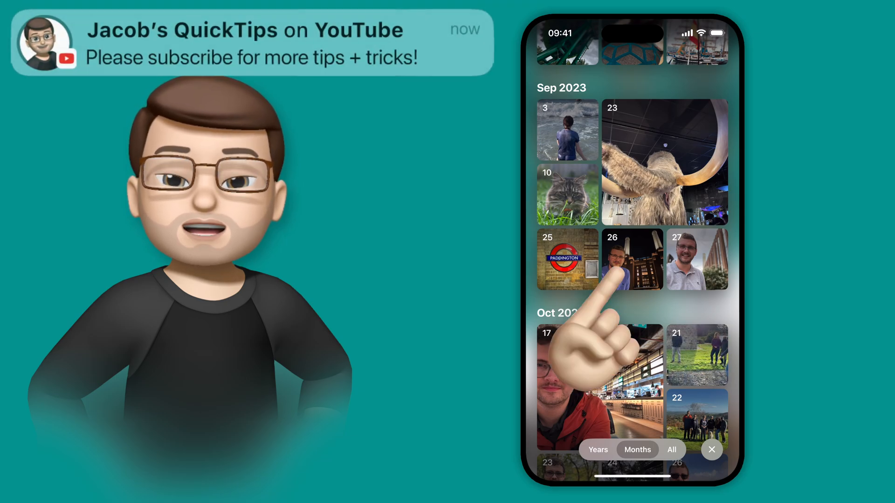
{"action": "left_click", "coordinate": [632, 259]}
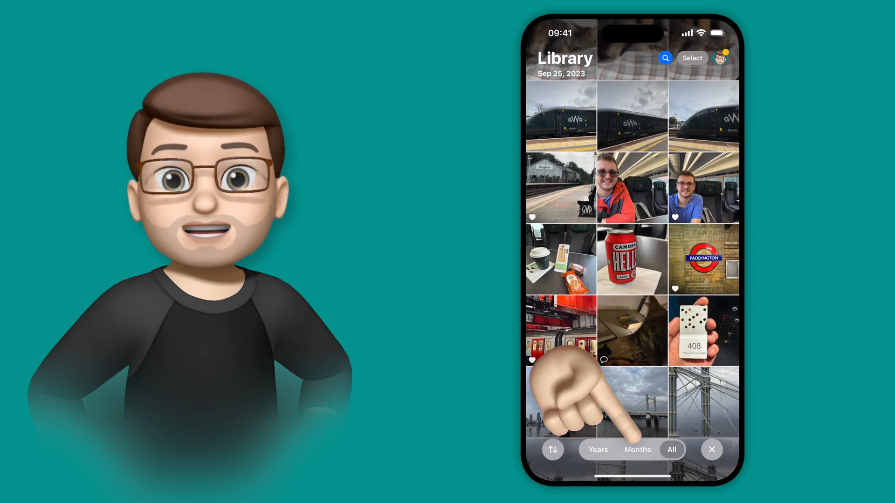
Step: Return to Months and jump to the 24 October 2023 photos in the grid
{"action": "left_click", "coordinate": [638, 450]}
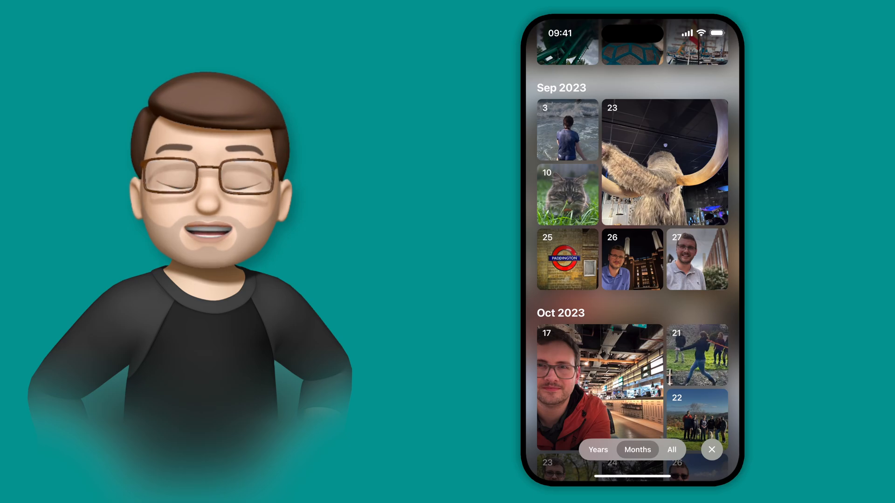
{"action": "scroll", "scroll_direction": "down", "scroll_amount": 3}
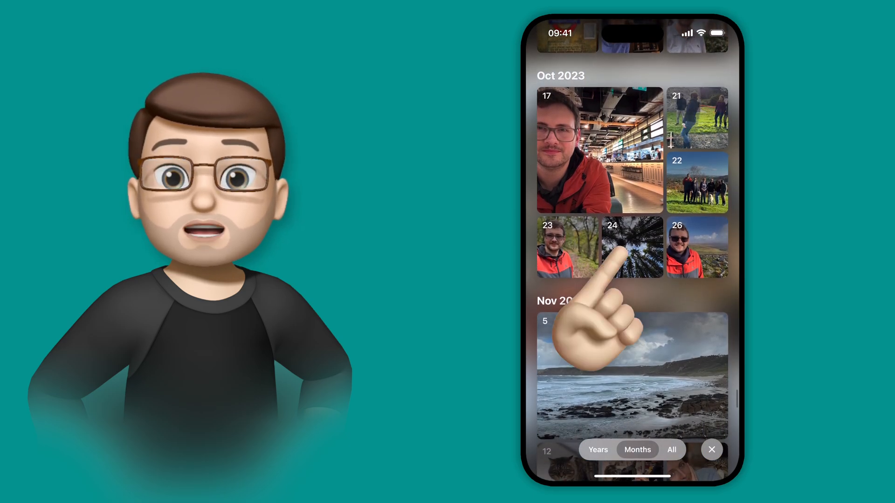
{"action": "left_click", "coordinate": [632, 247]}
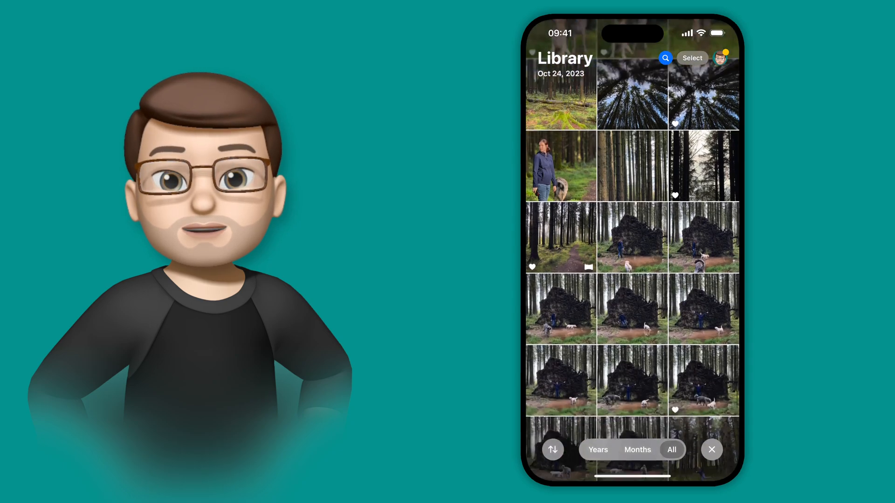
{"action": "scroll", "scroll_direction": "down", "scroll_amount": 3}
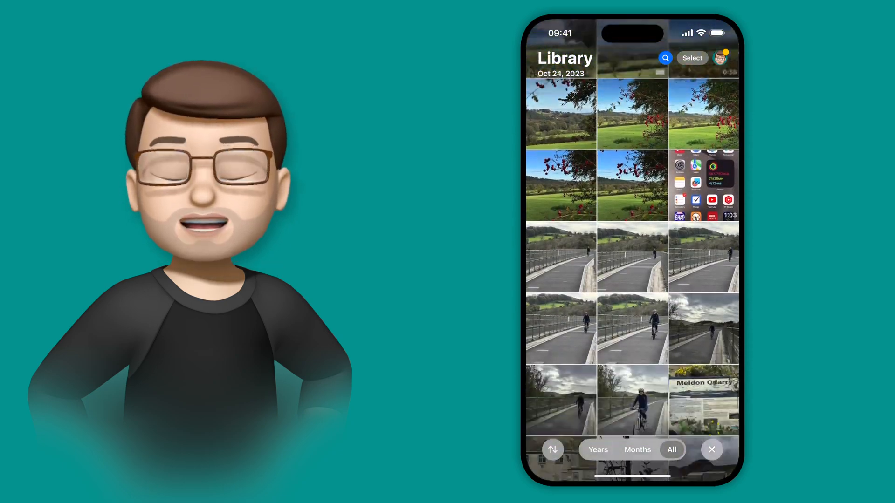
{"action": "scroll", "scroll_direction": "down", "scroll_amount": 3}
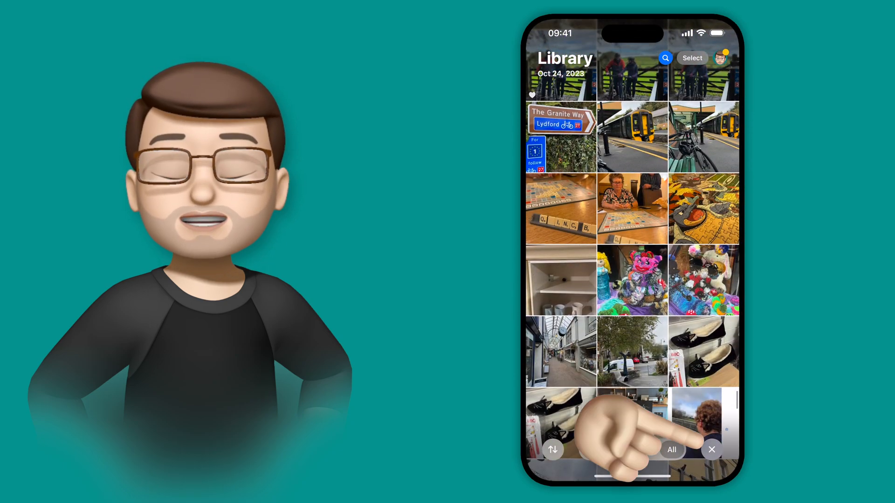
Step: Close the expanded library back to the main Photos screen
{"action": "left_click", "coordinate": [671, 450]}
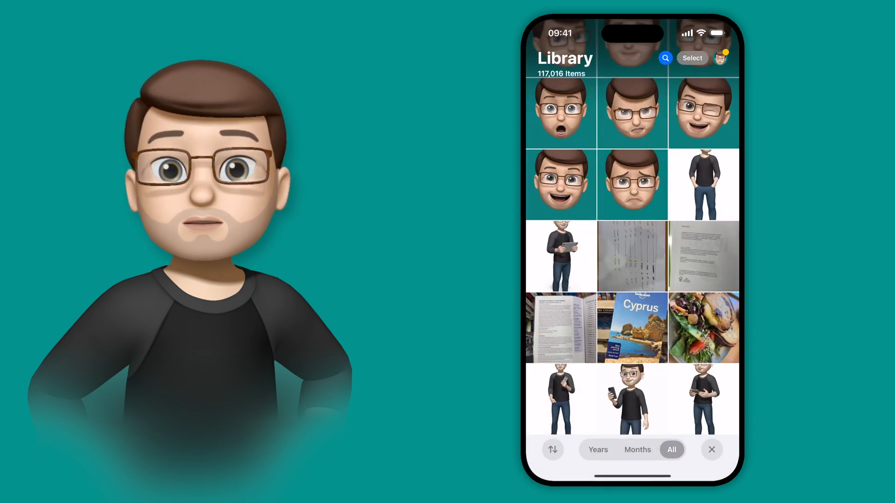
{"action": "scroll", "scroll_direction": "down", "scroll_amount": 3}
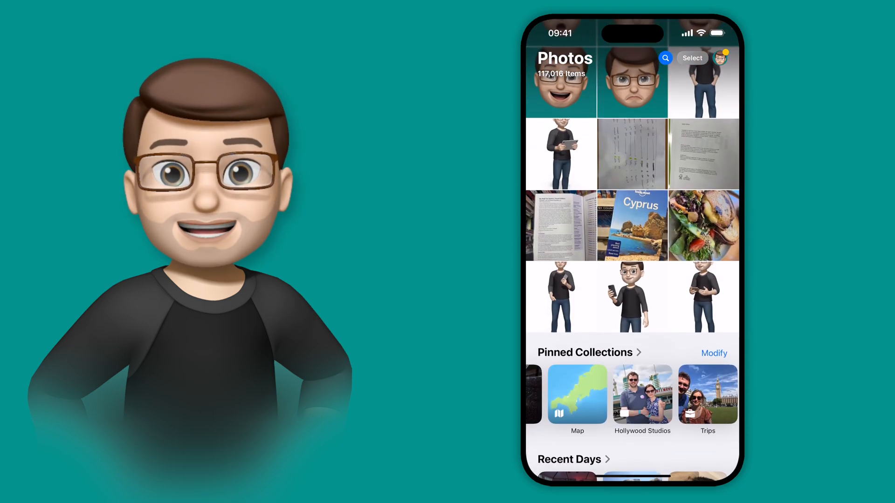